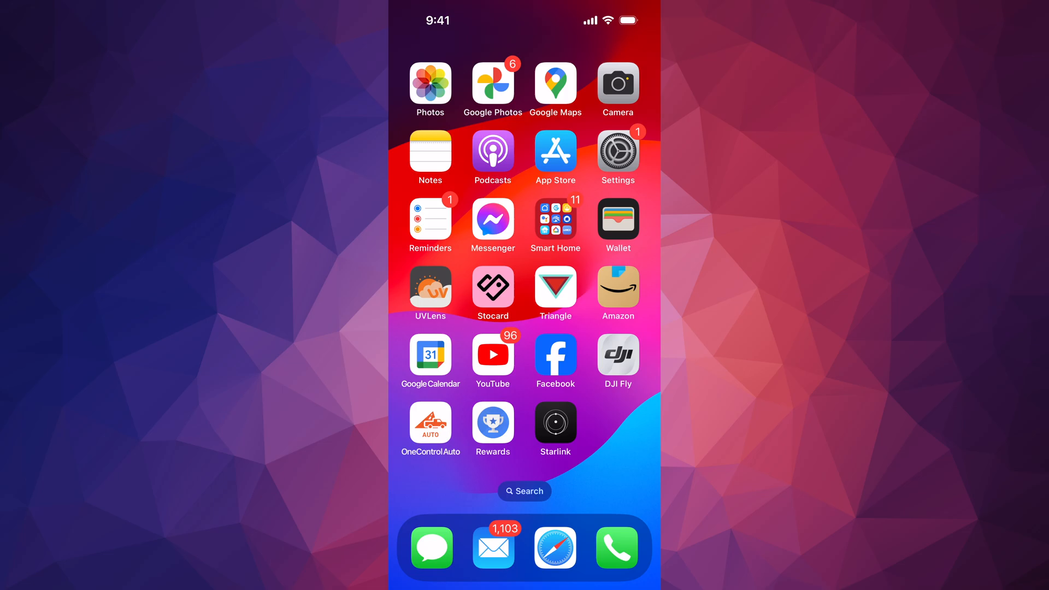
Step: Launch the Settings app from the Home Screen
left_click(616, 158)
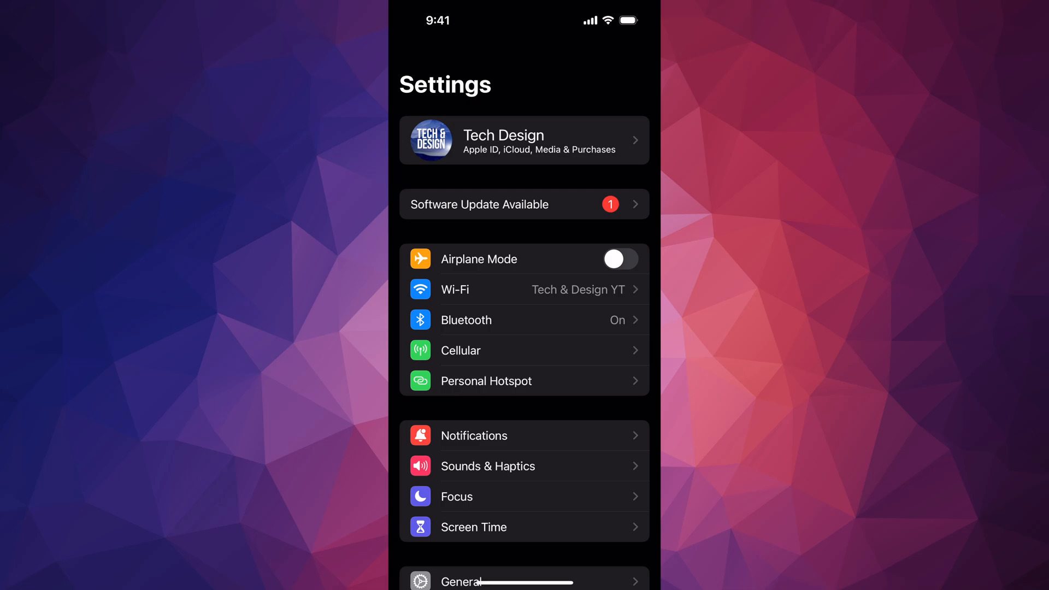
Step: Scroll the Software Update page to reach the 3.89 GB iOS 18 upgrade option
scroll("down", 3)
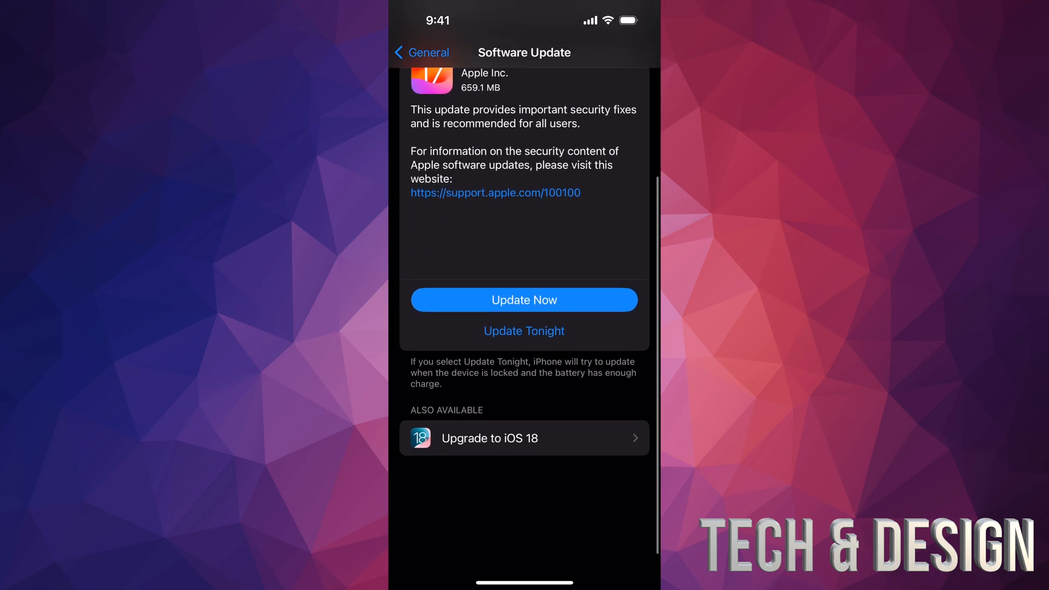
scroll("up", 3)
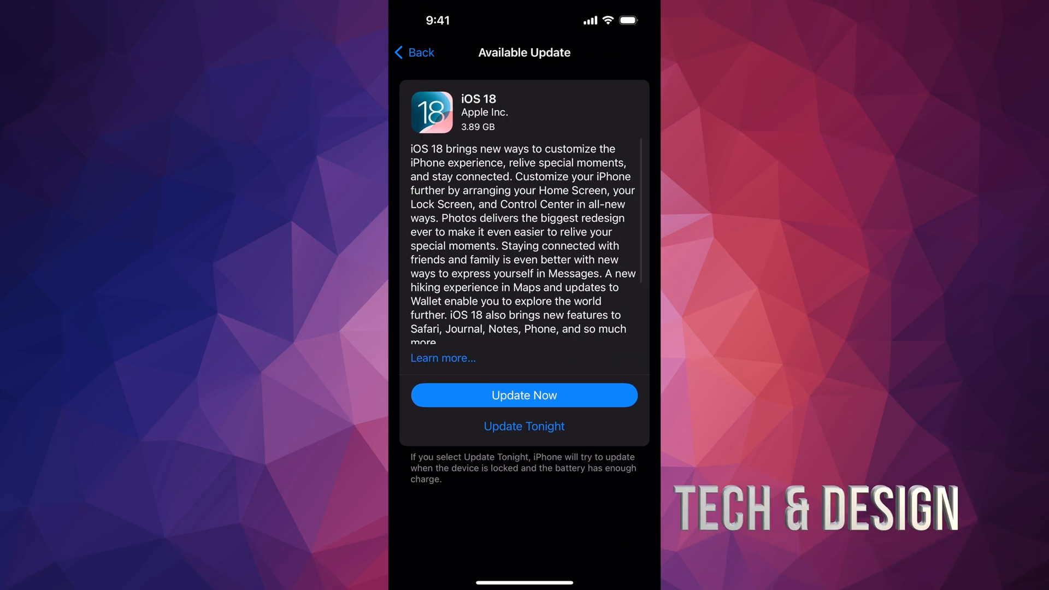
Step: Choose Upgrade to iOS 18 and confirm with Update Now
left_click(524, 394)
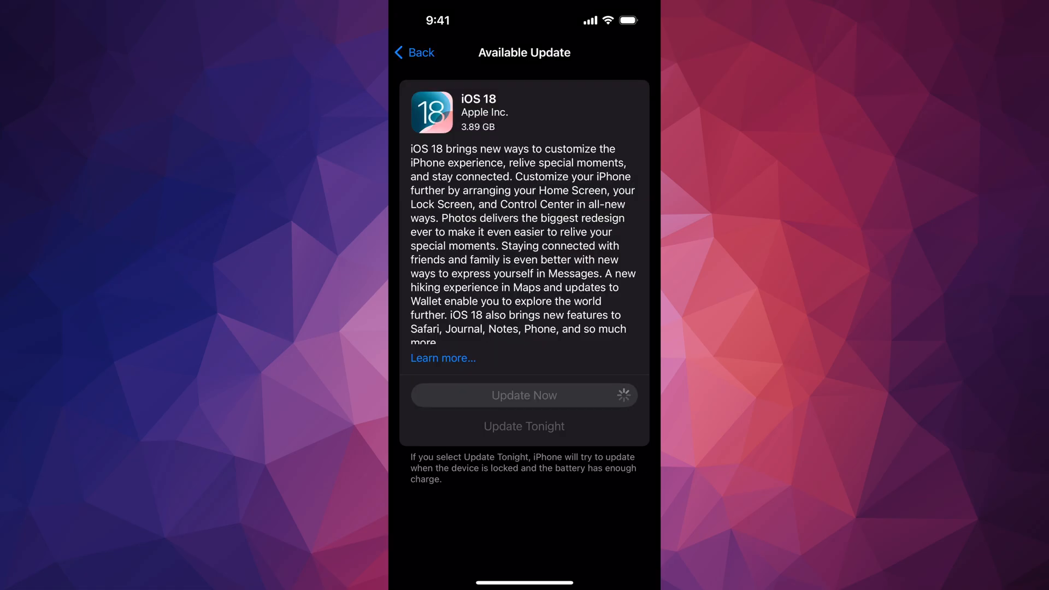
left_click(524, 395)
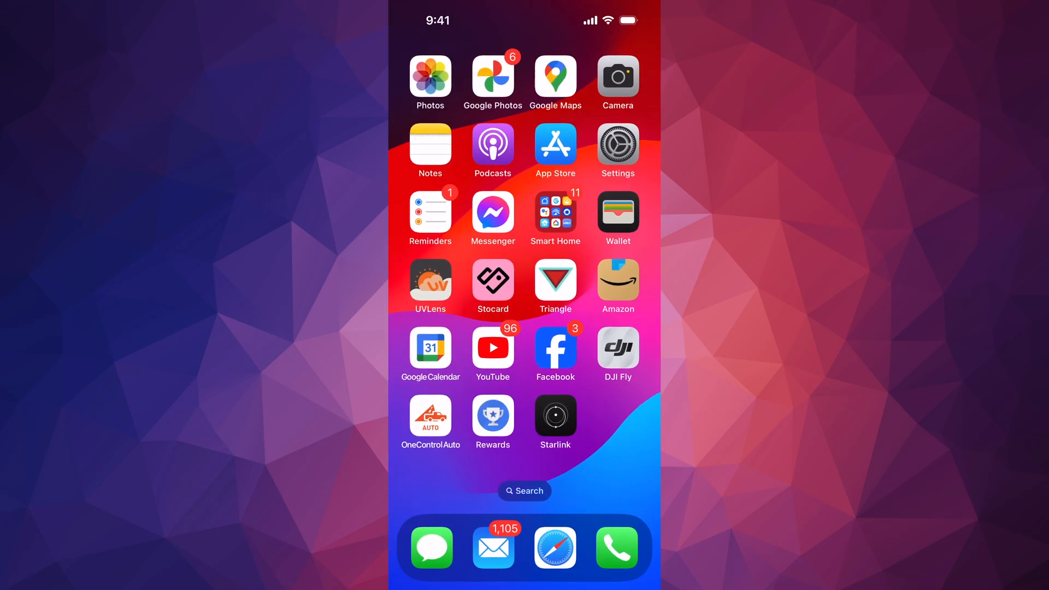
Step: Confirm Software Update shows 'iOS 18.0 — iOS is up to date', then go home
left_click(616, 146)
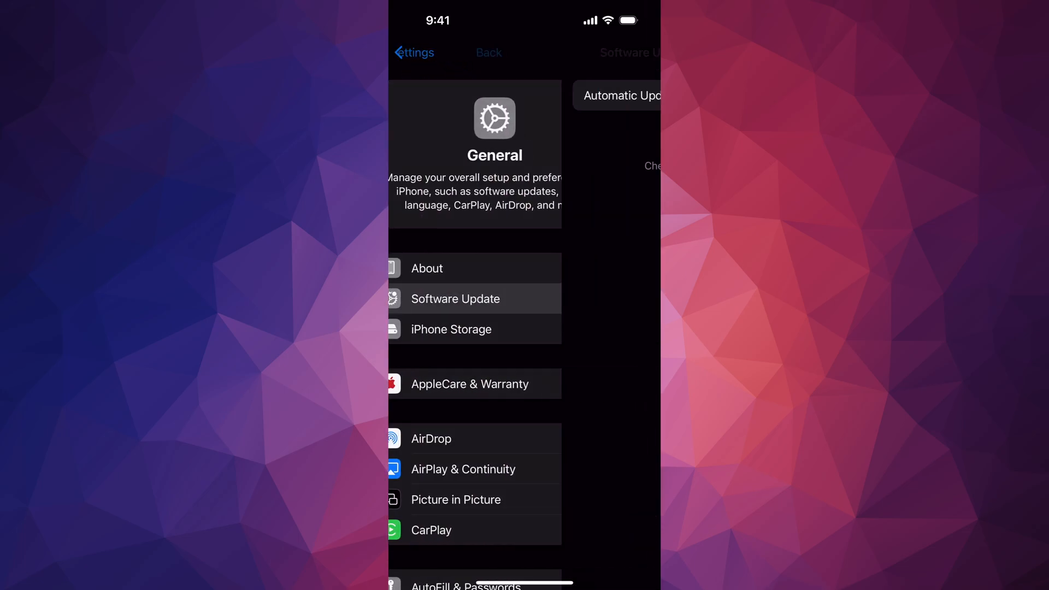
left_click(455, 298)
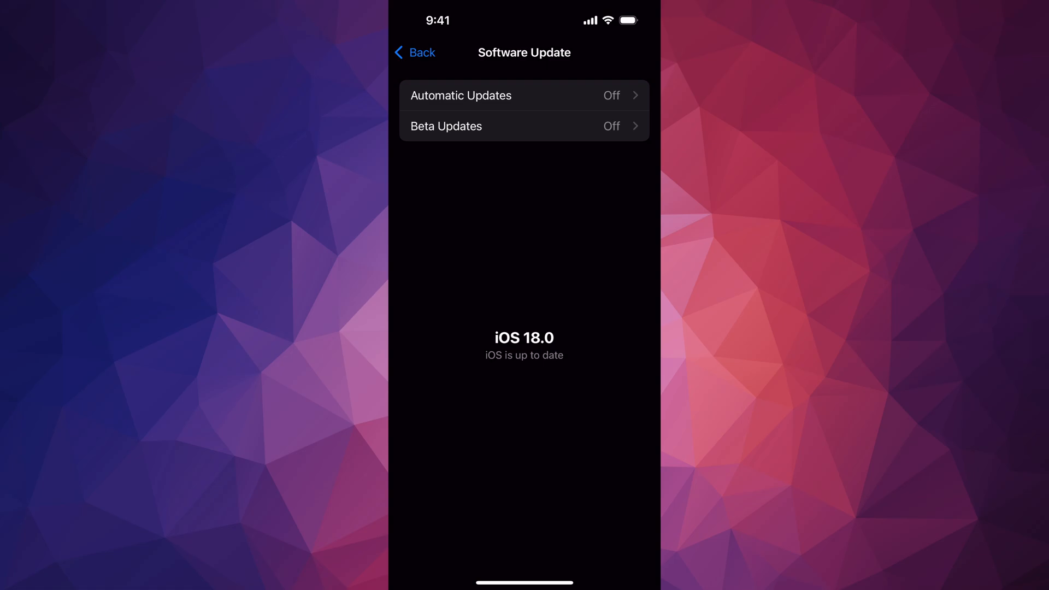
left_click(415, 53)
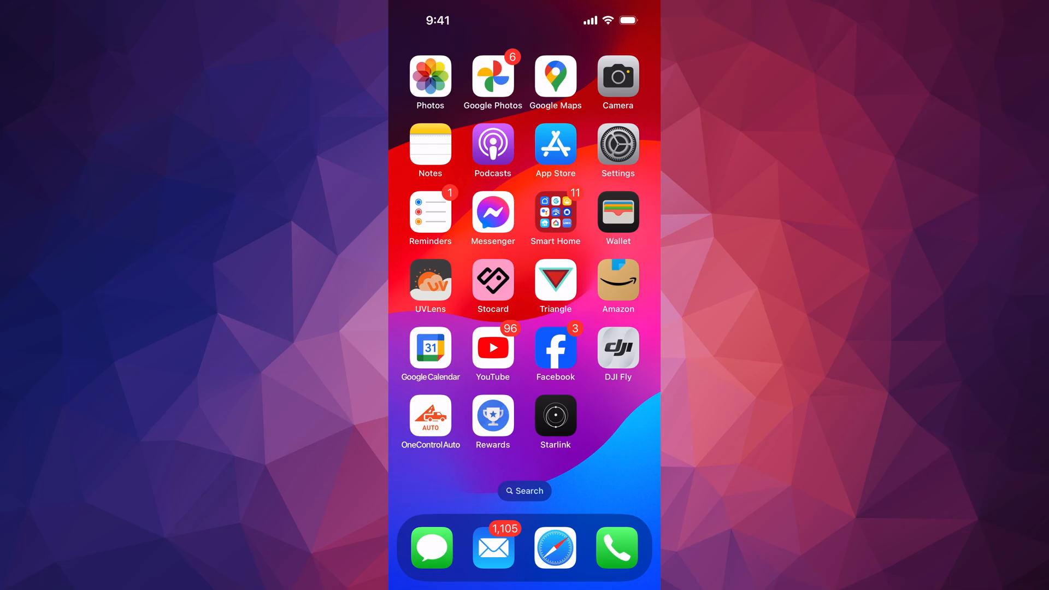
scroll("left", 3)
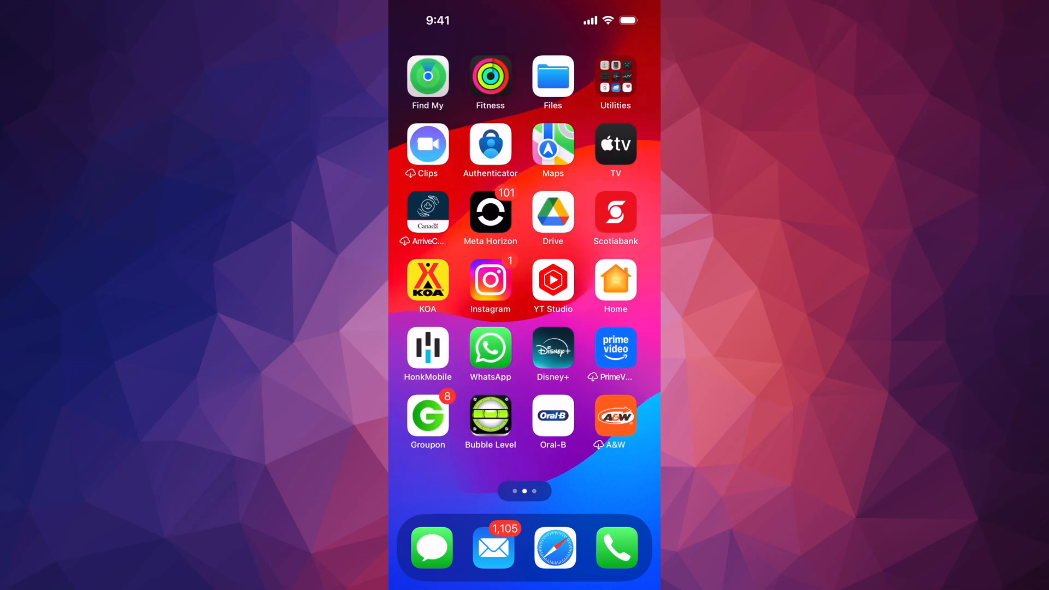
scroll("left", 3)
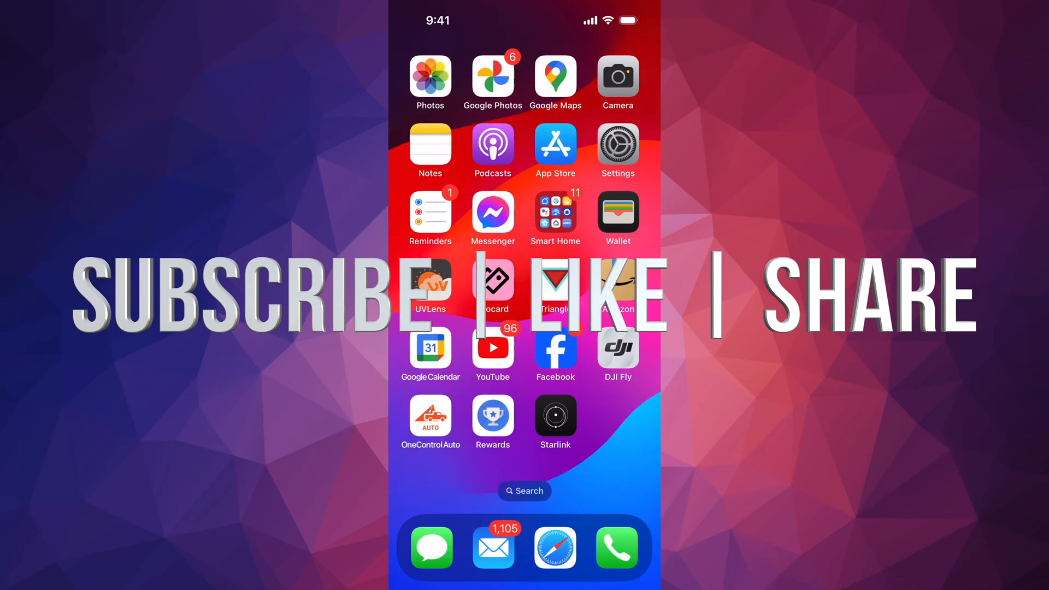